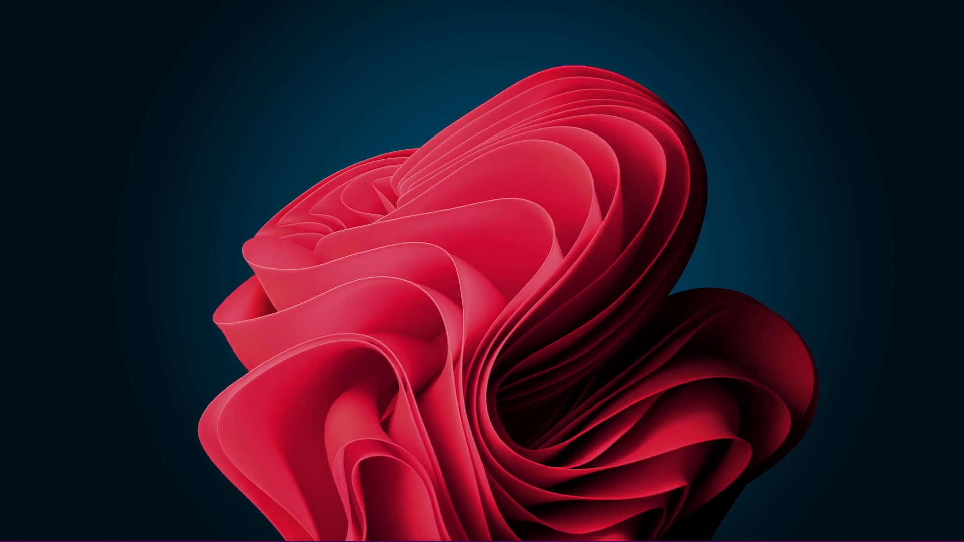
# Step: Launch BlueStacks from the Windows desktop to reach its Android home screen
pyautogui.click(681, 530)
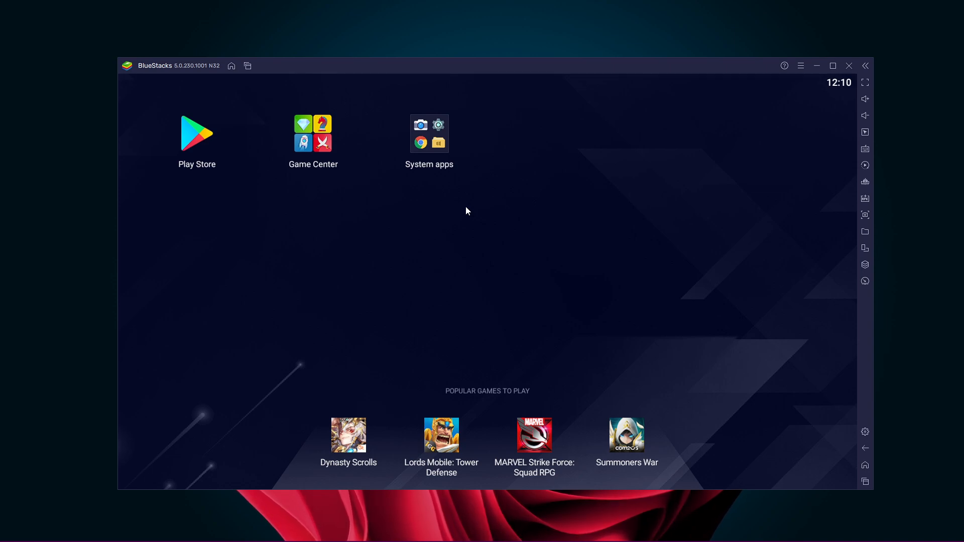
pyautogui.moveTo(482, 211)
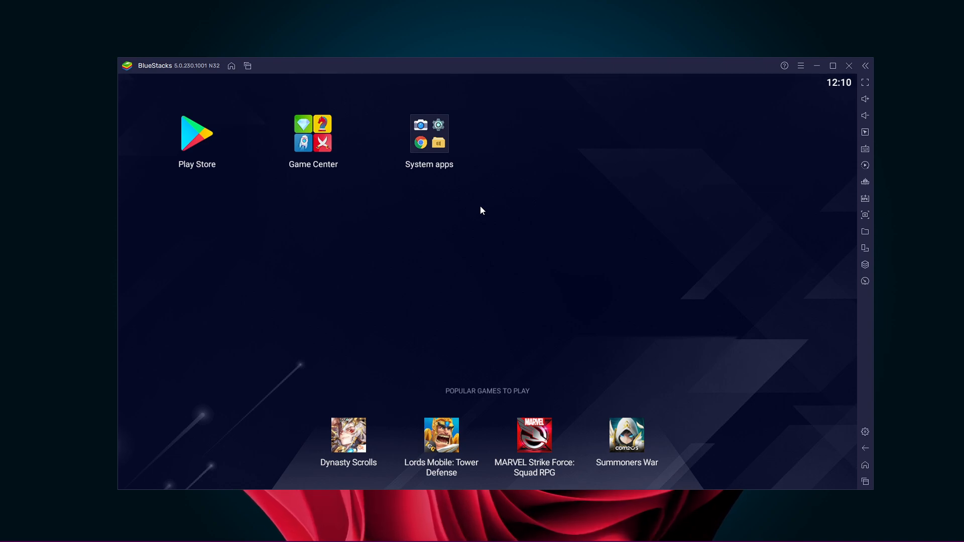
pyautogui.moveTo(785, 112)
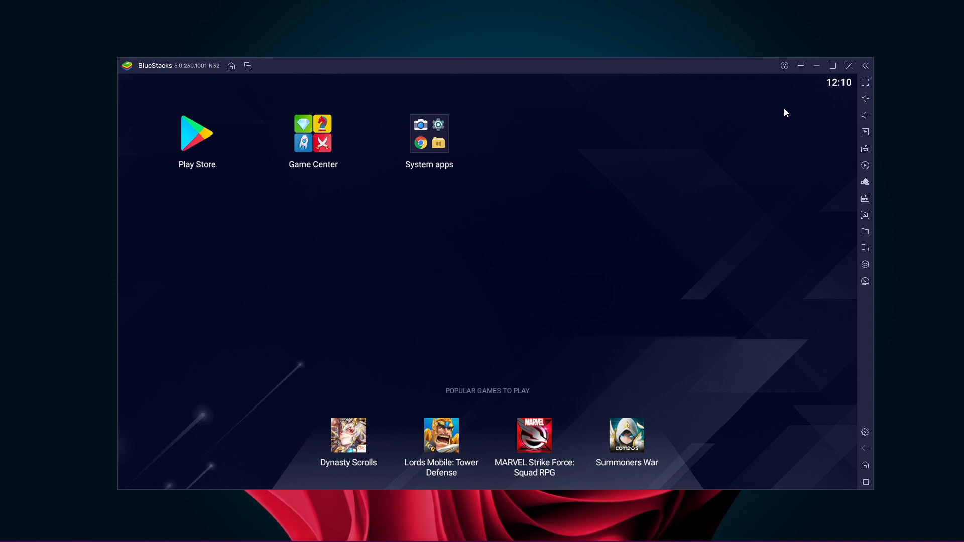
pyautogui.moveTo(800, 65)
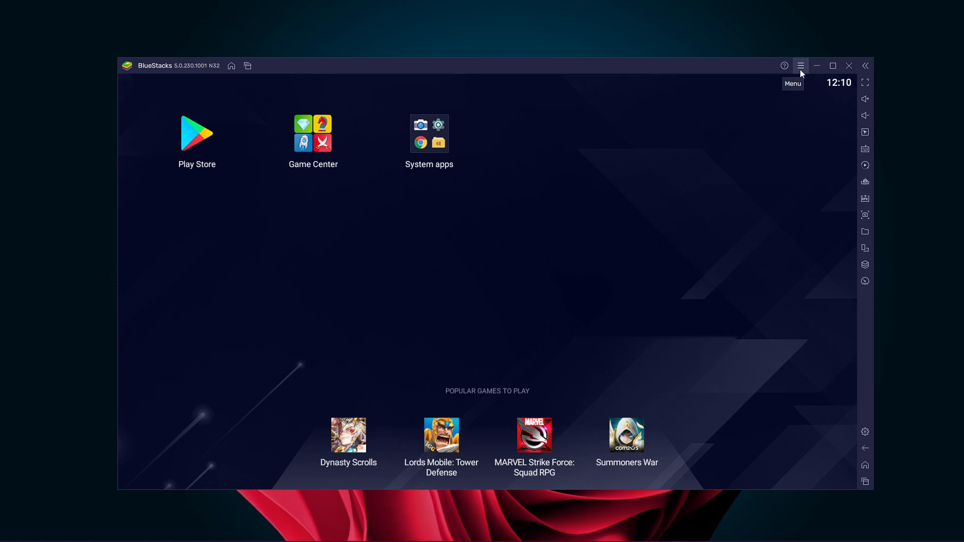
pyautogui.moveTo(800, 66)
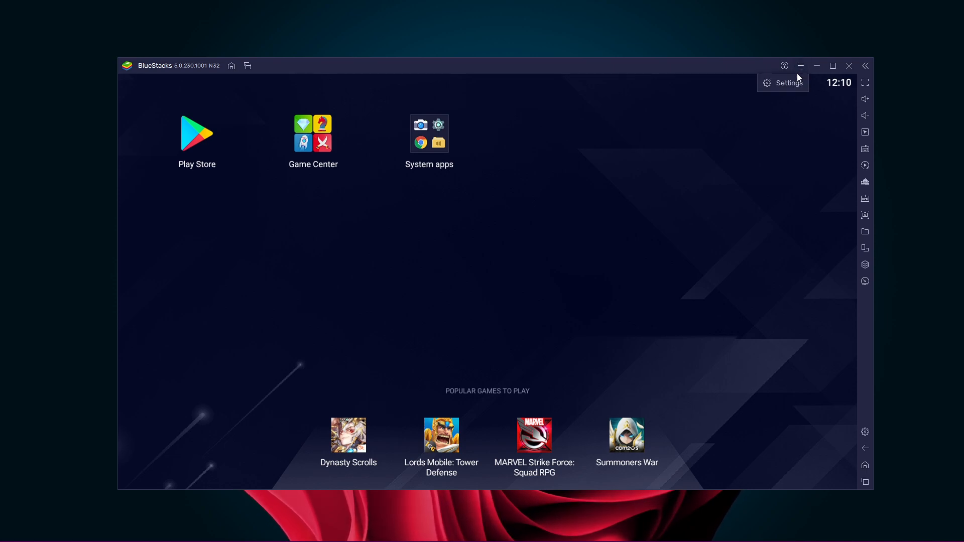
# Step: Go to the Graphics page of BlueStacks Settings with engine mode on Performance
pyautogui.click(788, 82)
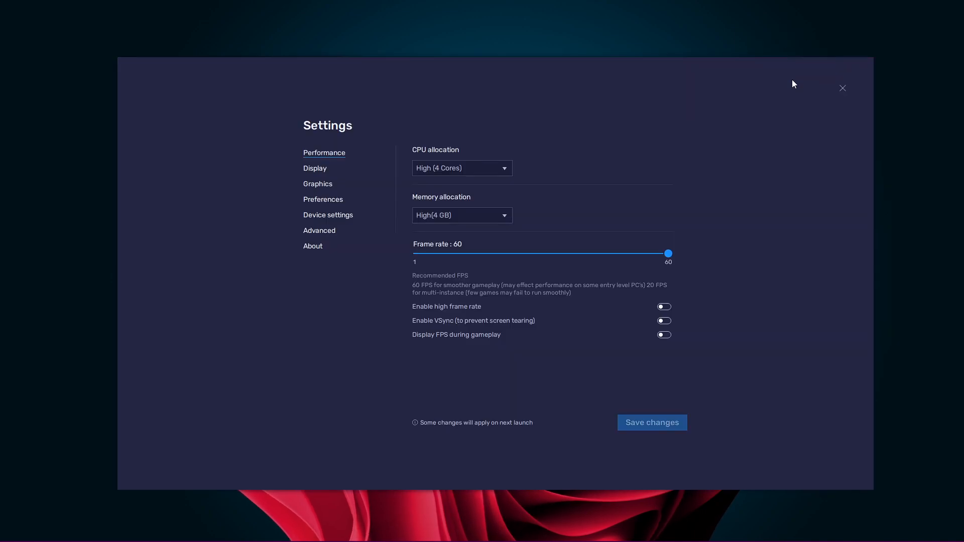
pyautogui.click(318, 183)
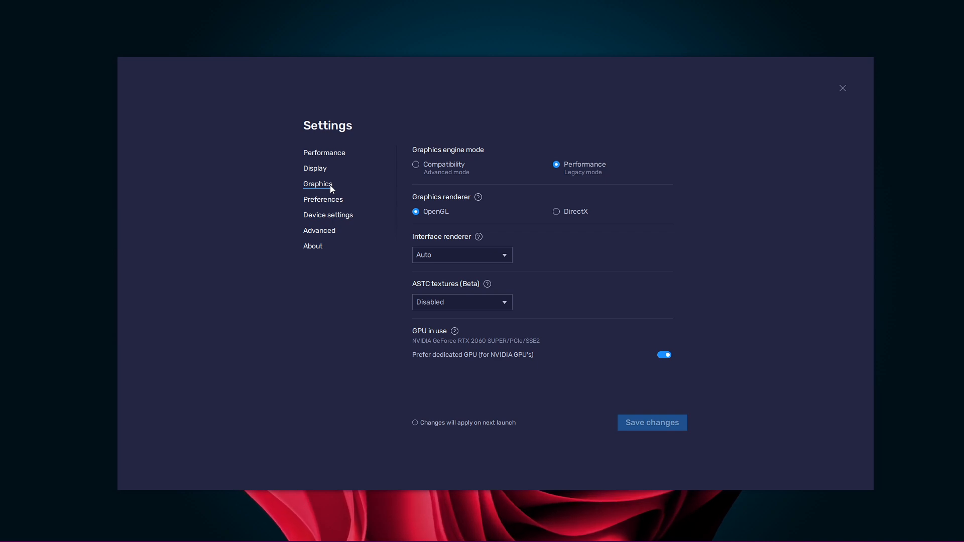
pyautogui.moveTo(449, 155)
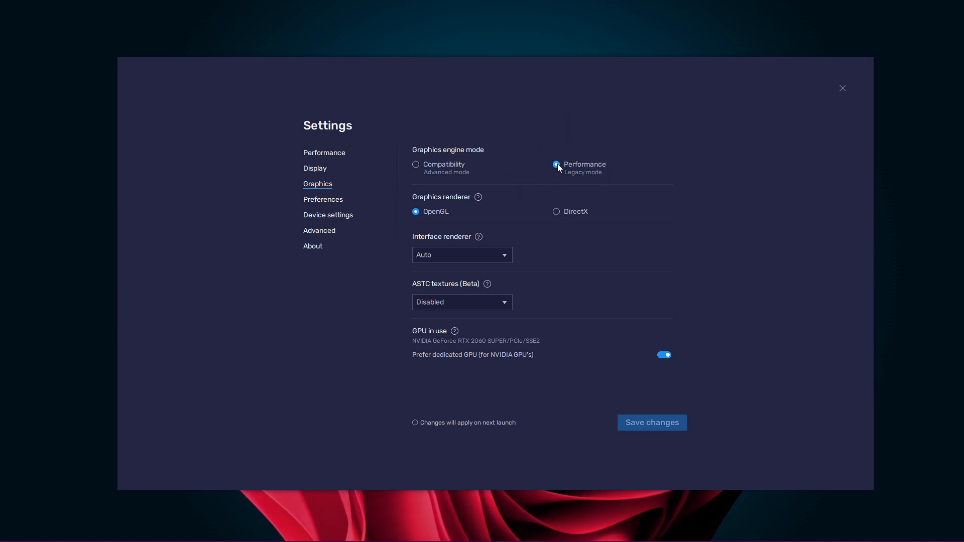
# Step: On the Performance page, keep CPU allocation at High (4 Cores)
pyautogui.click(324, 153)
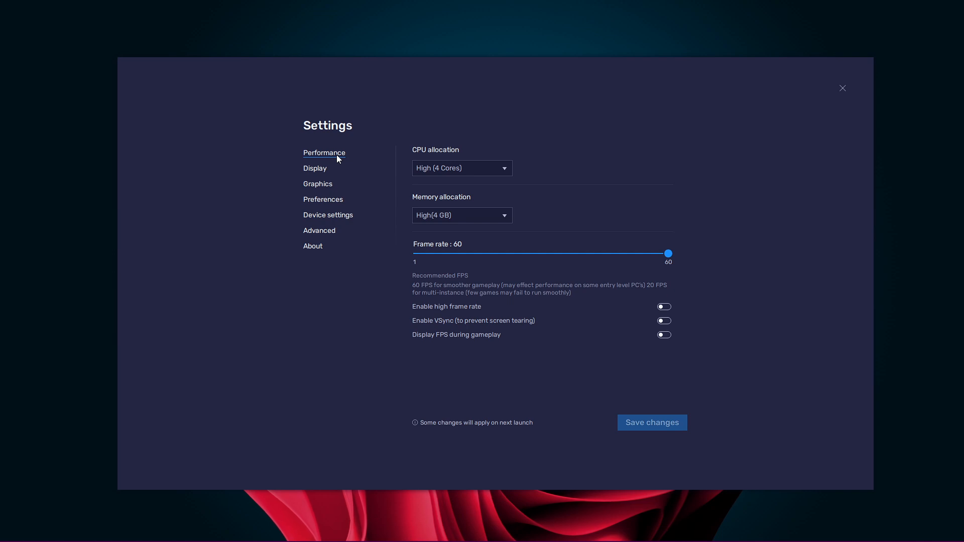
pyautogui.moveTo(466, 196)
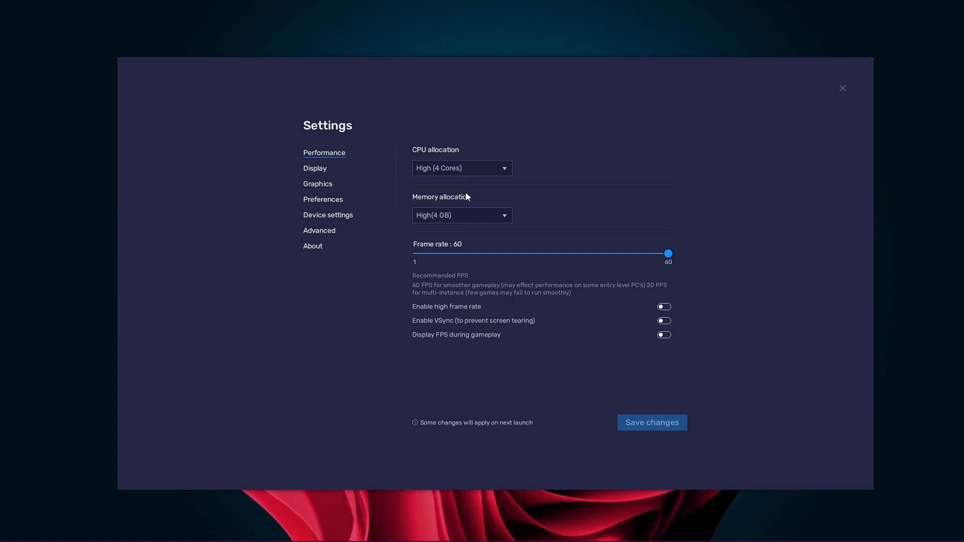
pyautogui.click(461, 215)
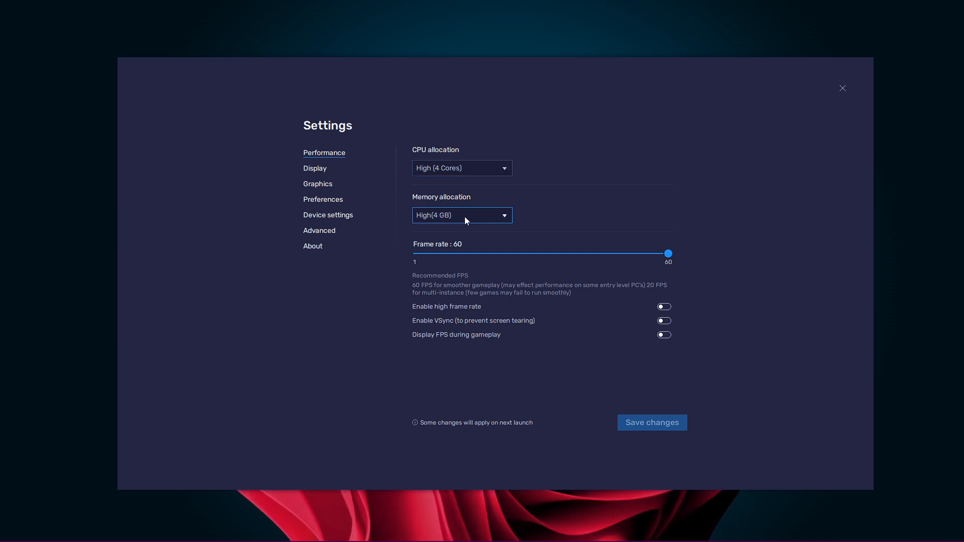
pyautogui.click(460, 168)
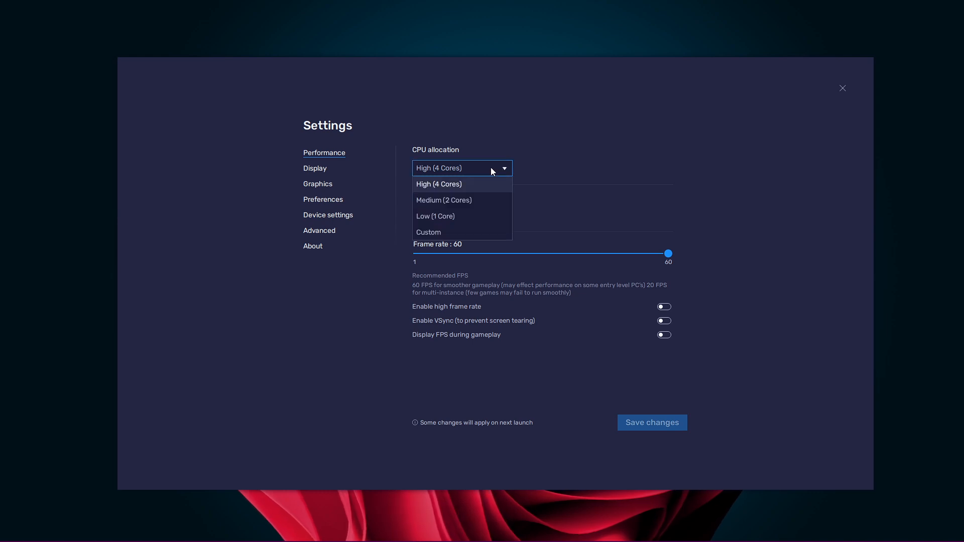
pyautogui.click(438, 183)
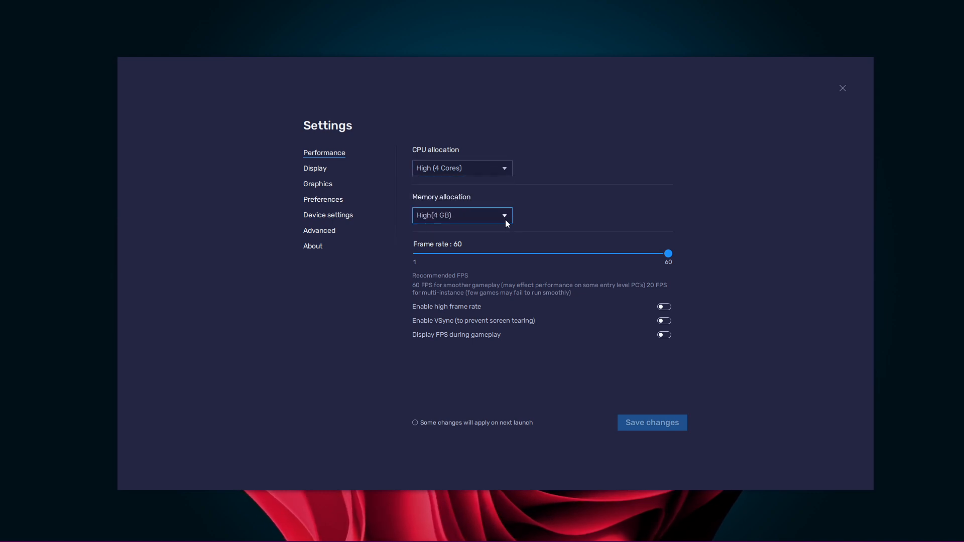
# Step: Set memory allocation to High (4 GB)
pyautogui.click(460, 216)
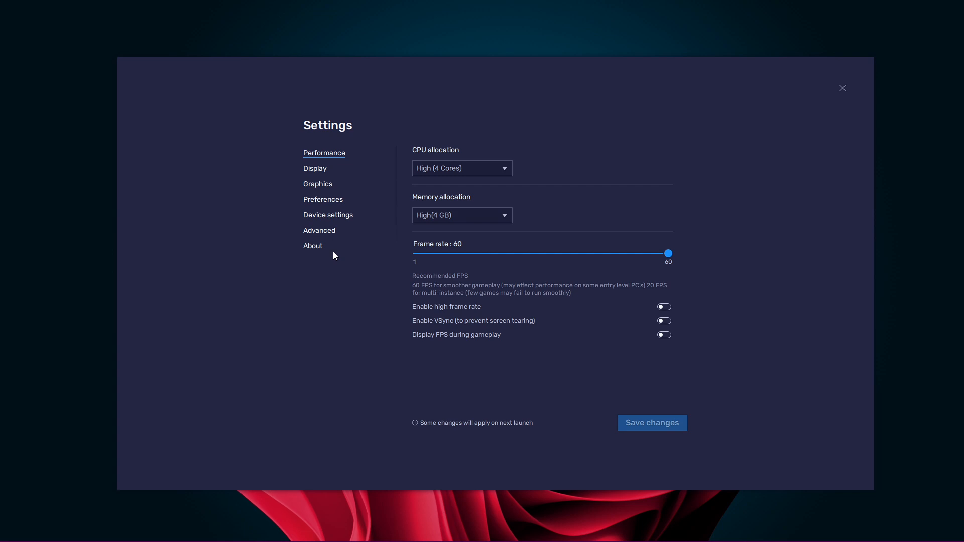
pyautogui.click(461, 215)
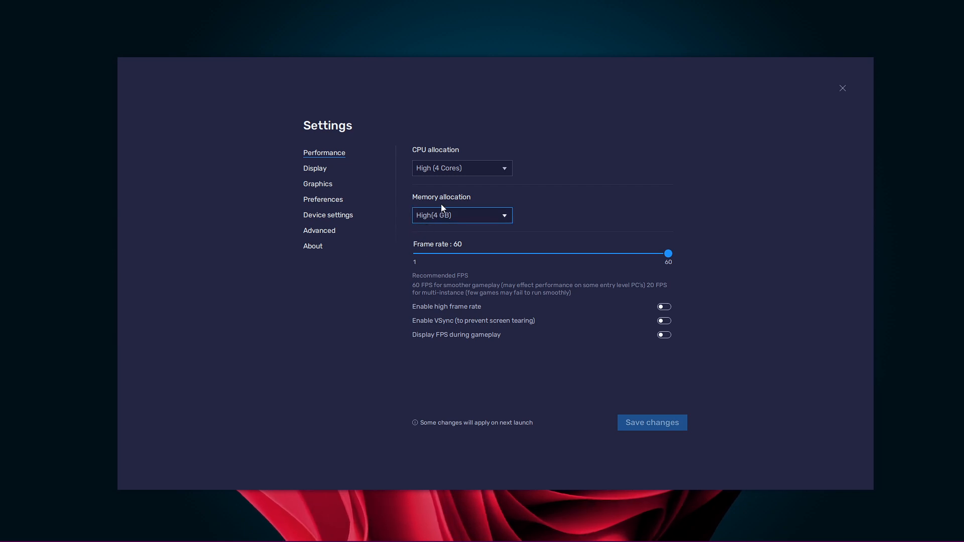
pyautogui.click(461, 168)
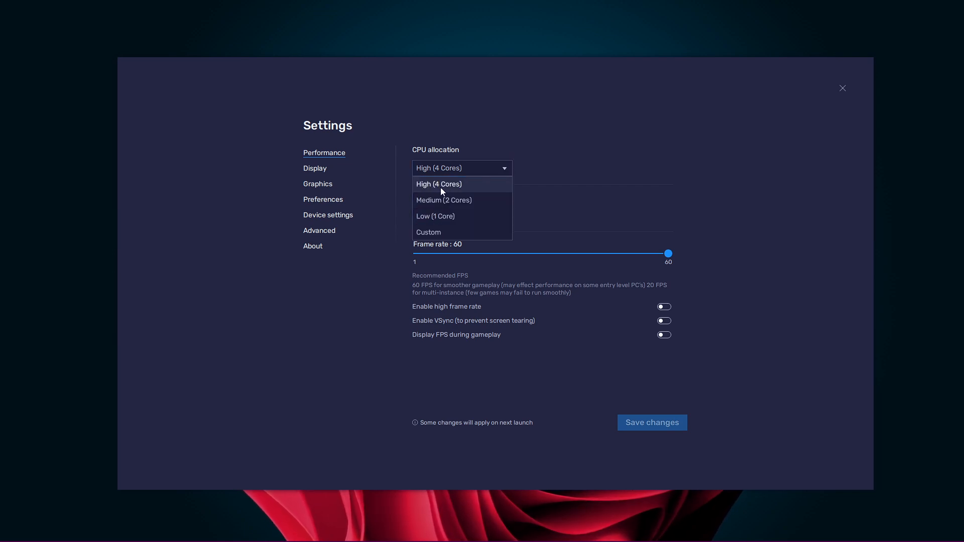
pyautogui.click(461, 215)
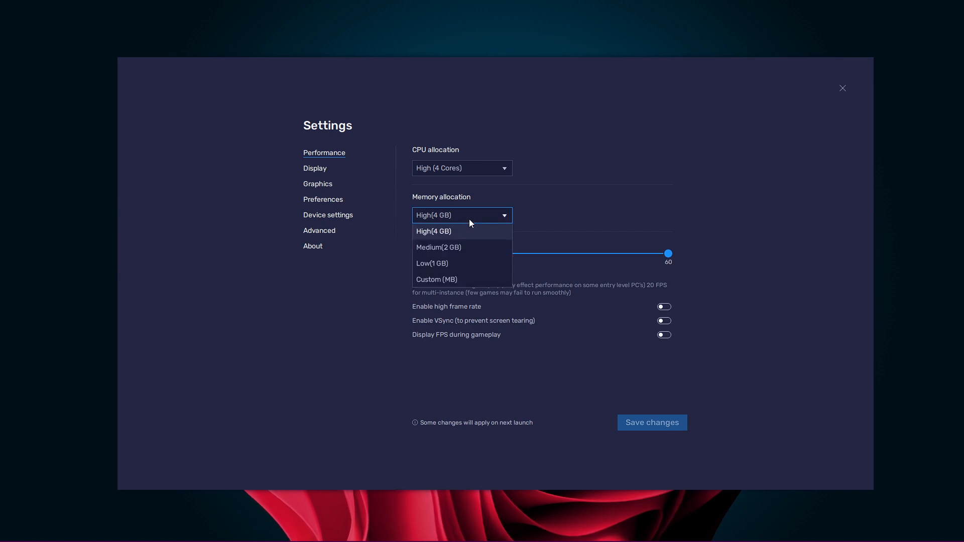
pyautogui.click(433, 232)
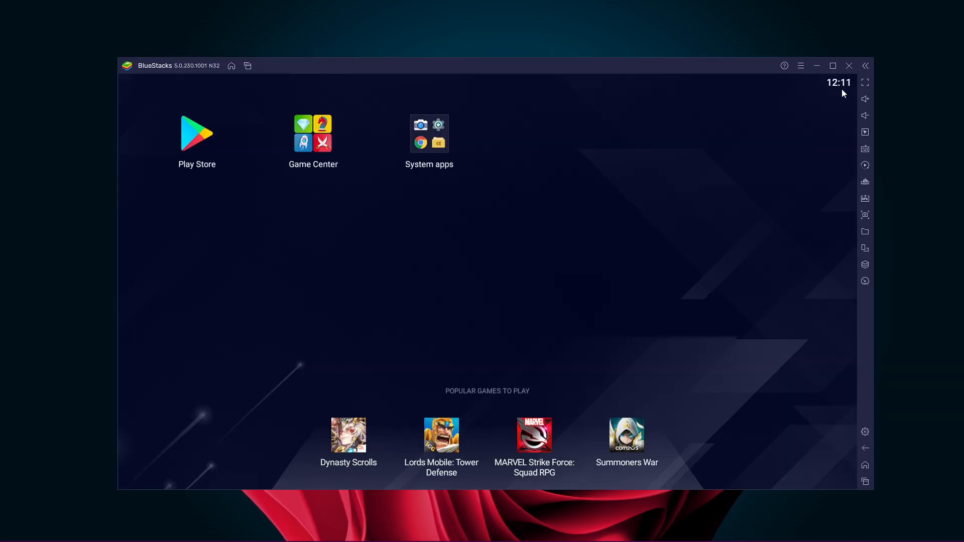
pyautogui.moveTo(699, 203)
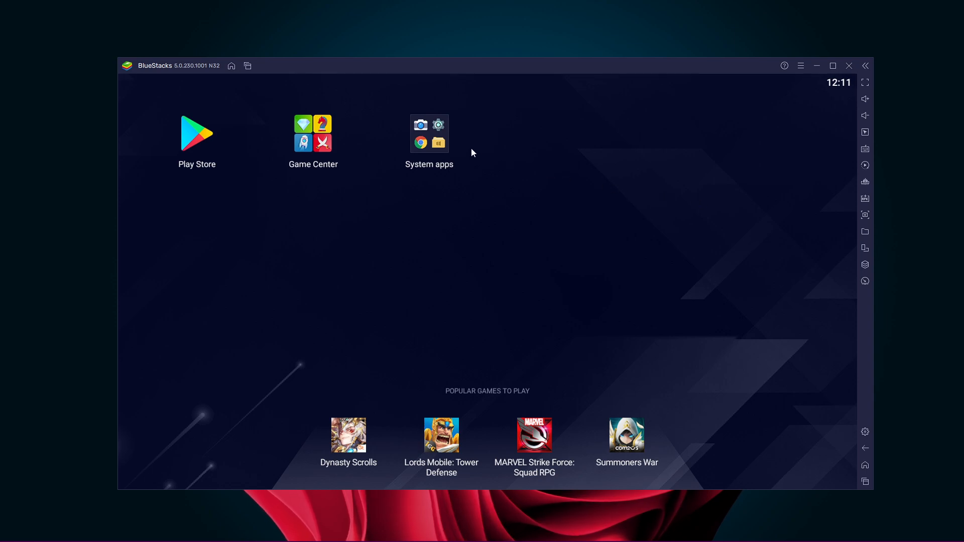
# Step: Reach the Android Settings Apps list via System apps and scroll to Google Play Store
pyautogui.click(429, 134)
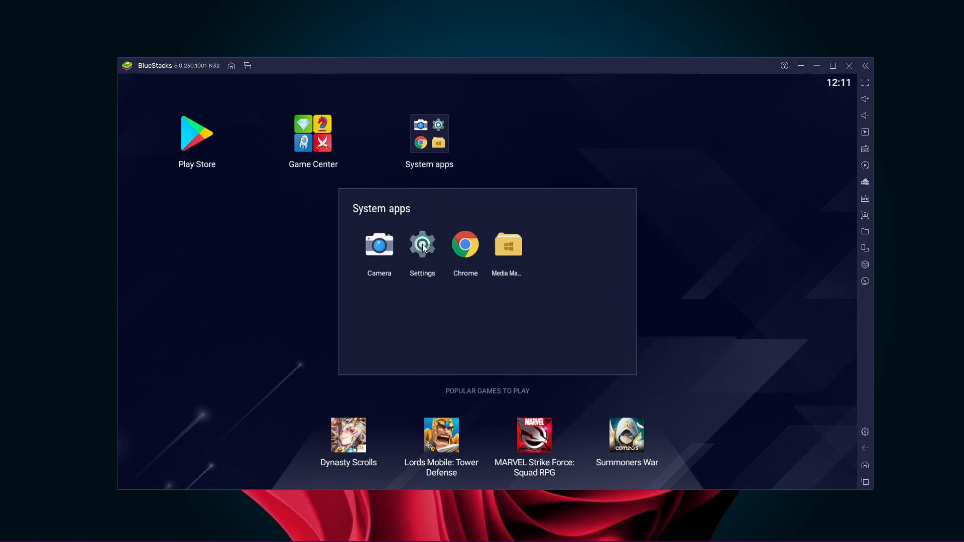
pyautogui.click(422, 244)
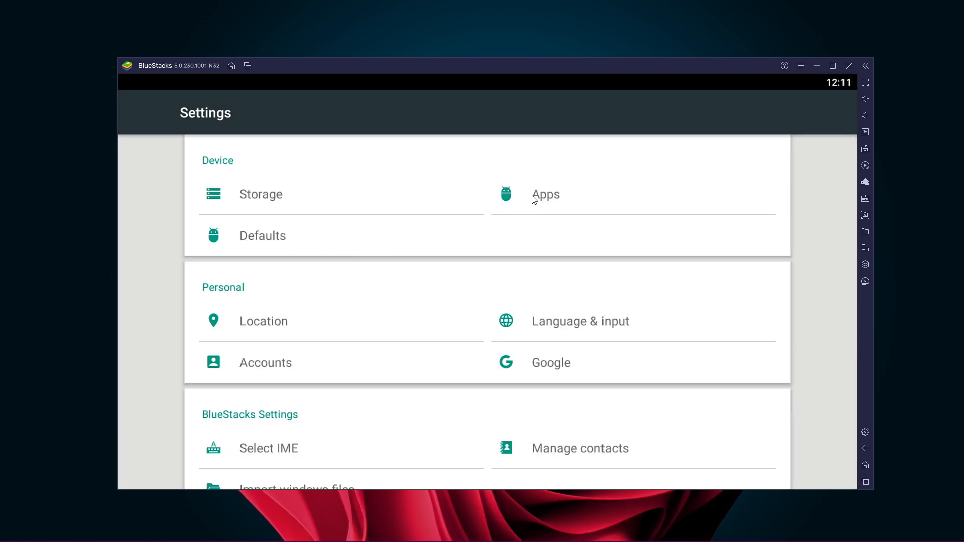
pyautogui.click(544, 194)
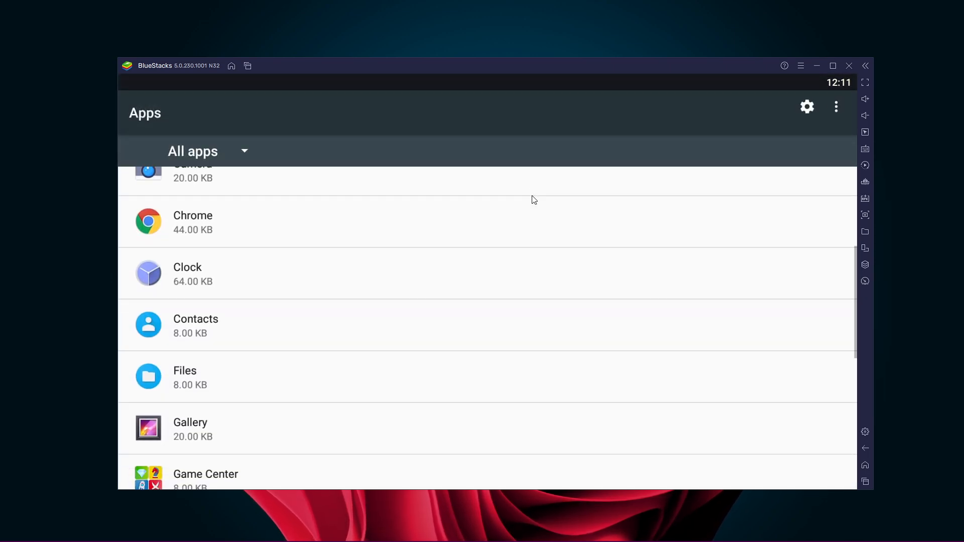
pyautogui.scroll(-3)
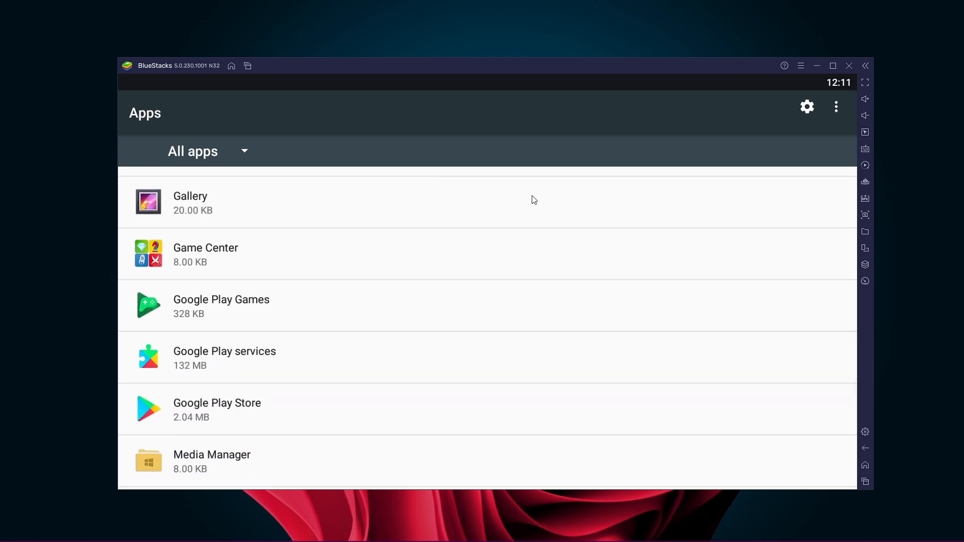
pyautogui.scroll(-3)
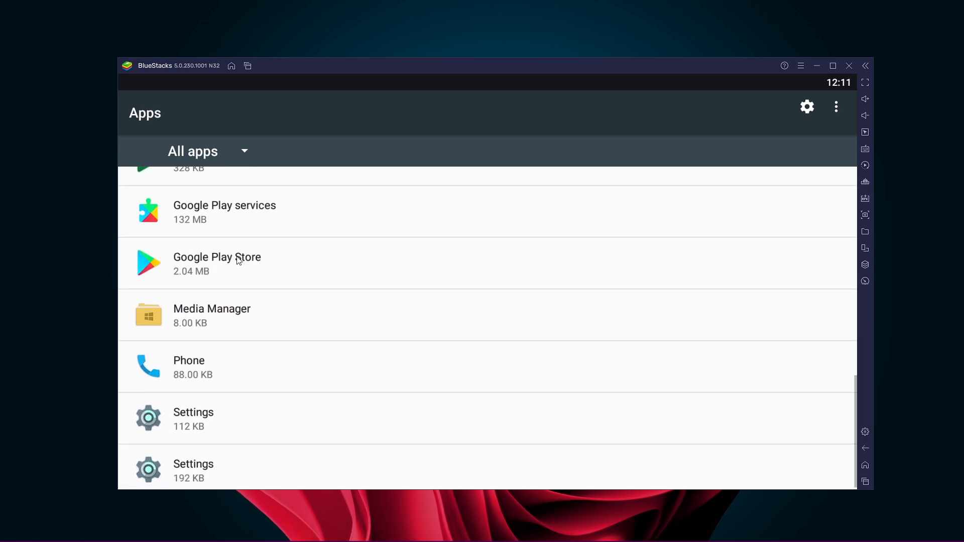
# Step: Clear Google Play Store's app data from its Storage page and confirm the deletion
pyautogui.click(216, 263)
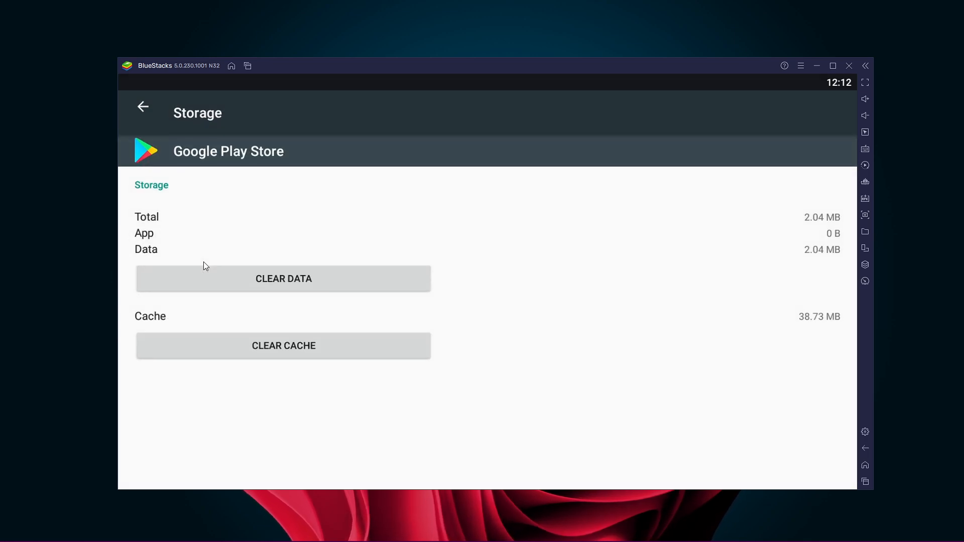
pyautogui.click(282, 279)
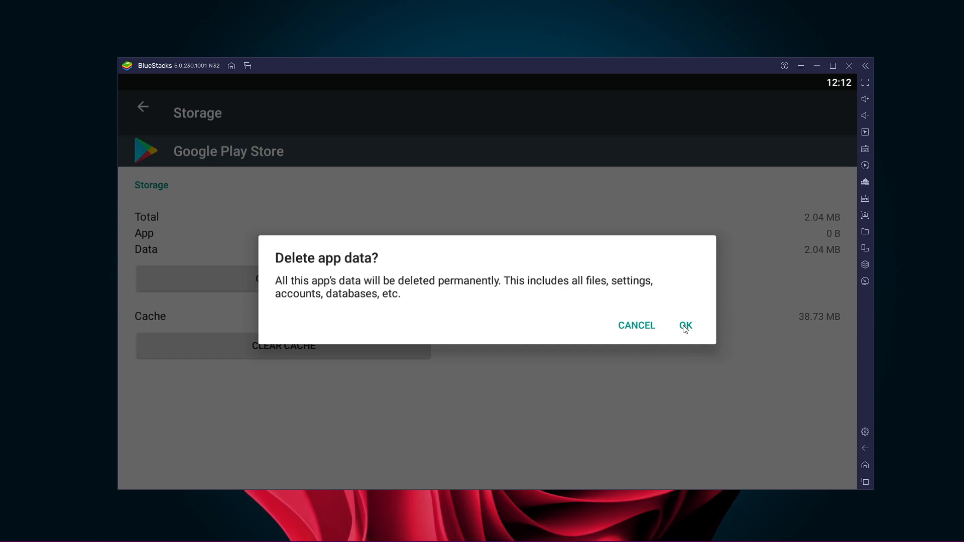
pyautogui.click(685, 326)
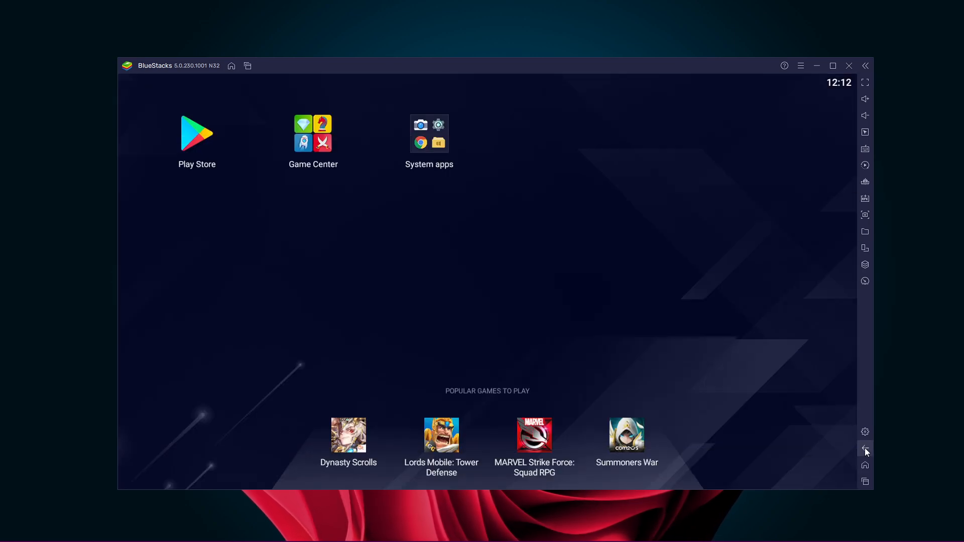
pyautogui.moveTo(643, 282)
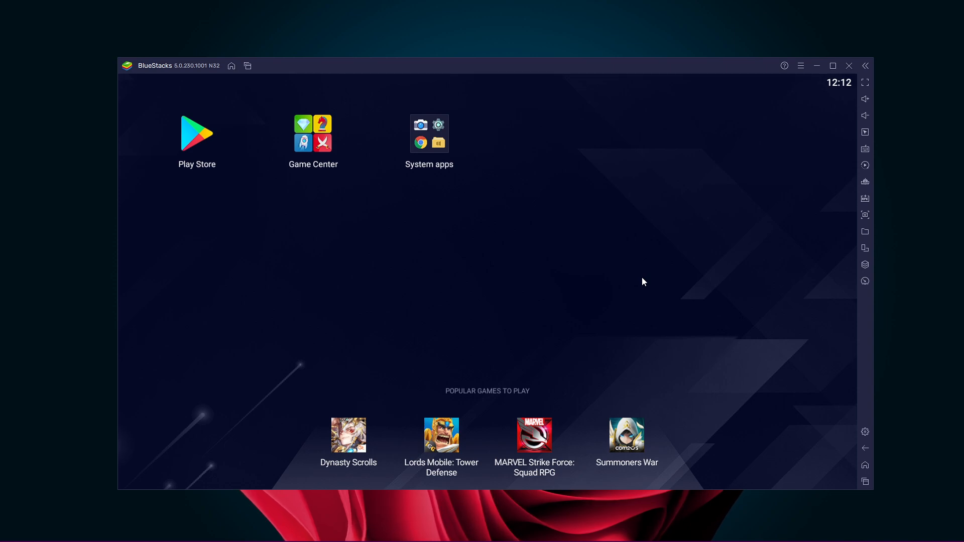
pyautogui.moveTo(827, 86)
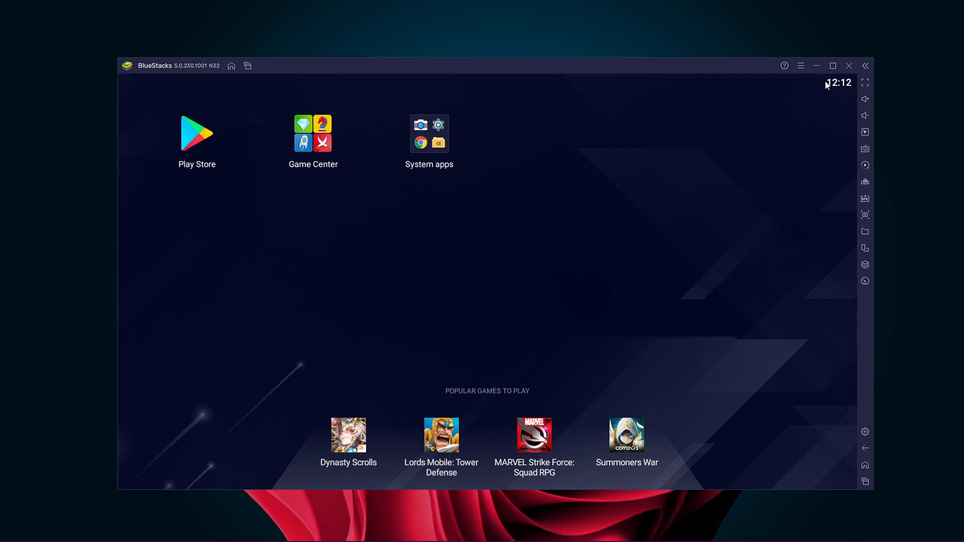
# Step: Exit BlueStacks and confirm the close prompt, leaving the Windows desktop
pyautogui.click(849, 66)
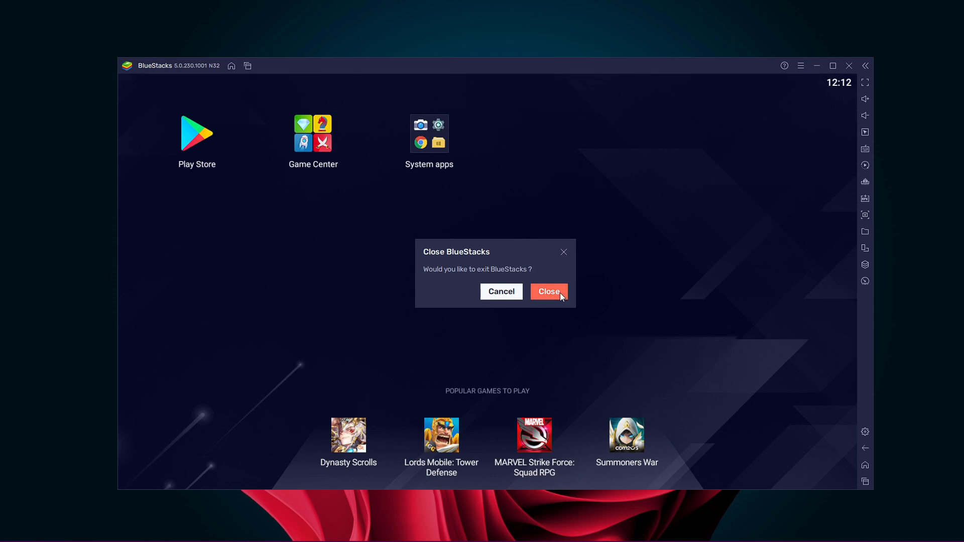
pyautogui.click(548, 291)
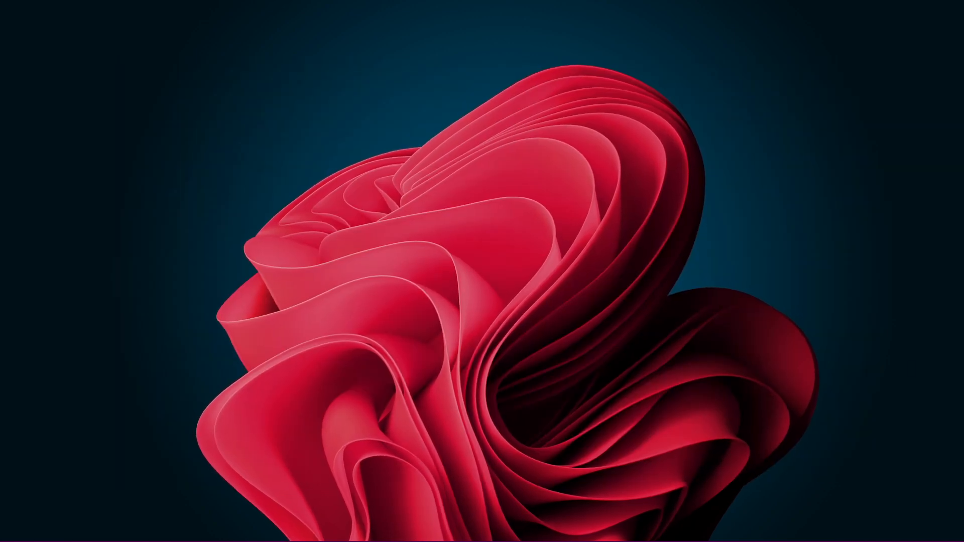